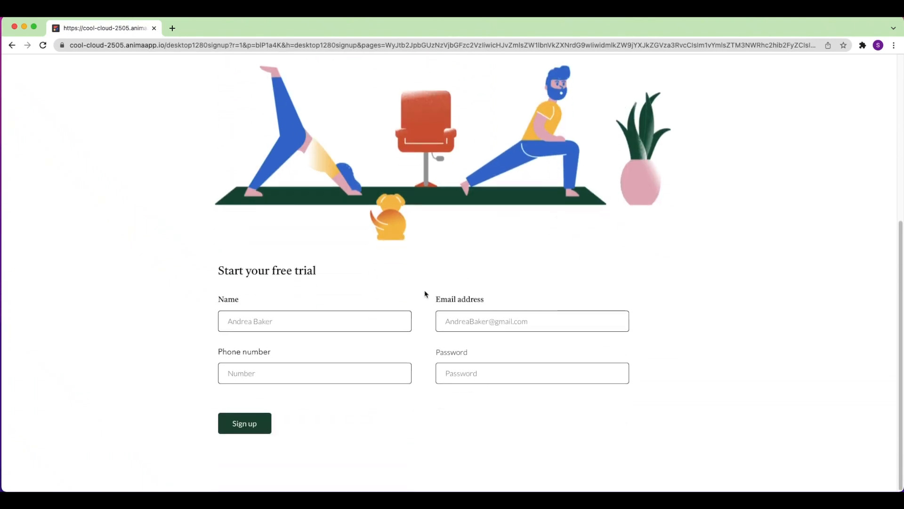
# Shrink Chrome to phone width and scroll through the responsive Trainerz signup page.
pyautogui.write('Shira')
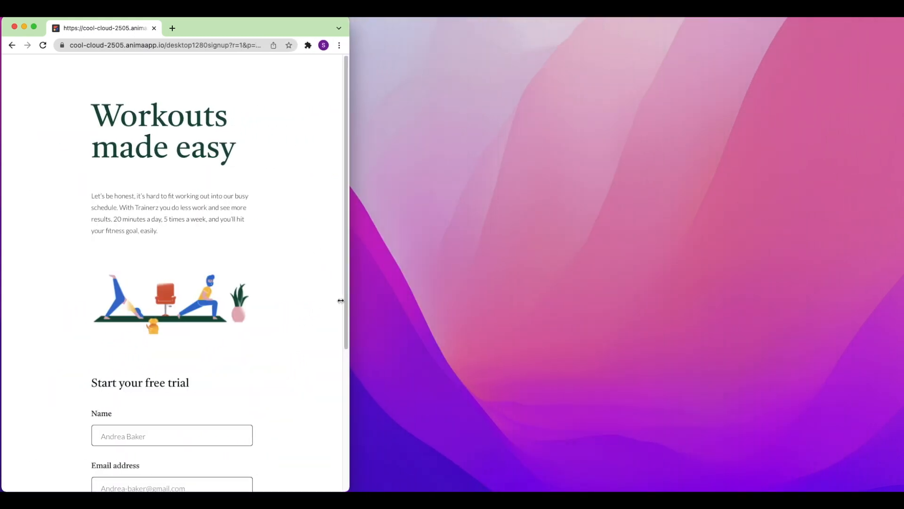
pyautogui.scroll(-3)
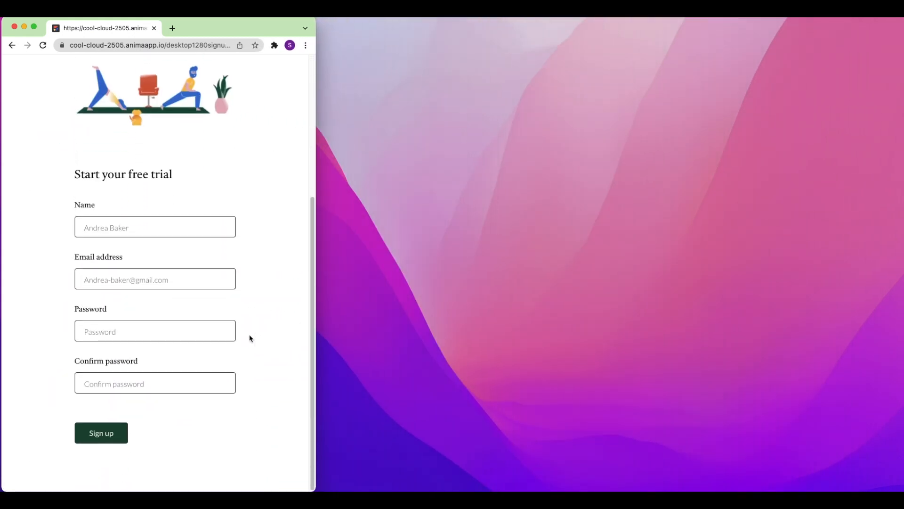
pyautogui.scroll(3)
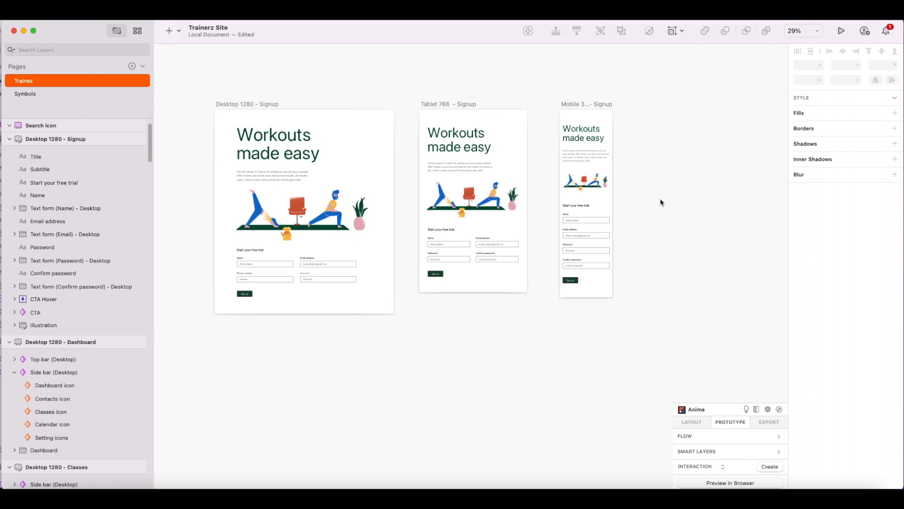
# Set the Desktop 1280 - Signup artboard as Home and preview it in the browser.
pyautogui.click(248, 104)
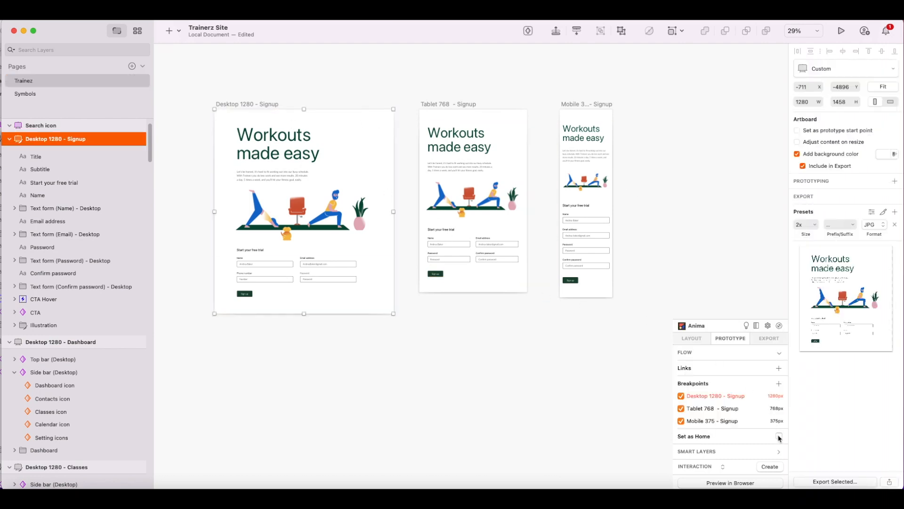
pyautogui.click(778, 435)
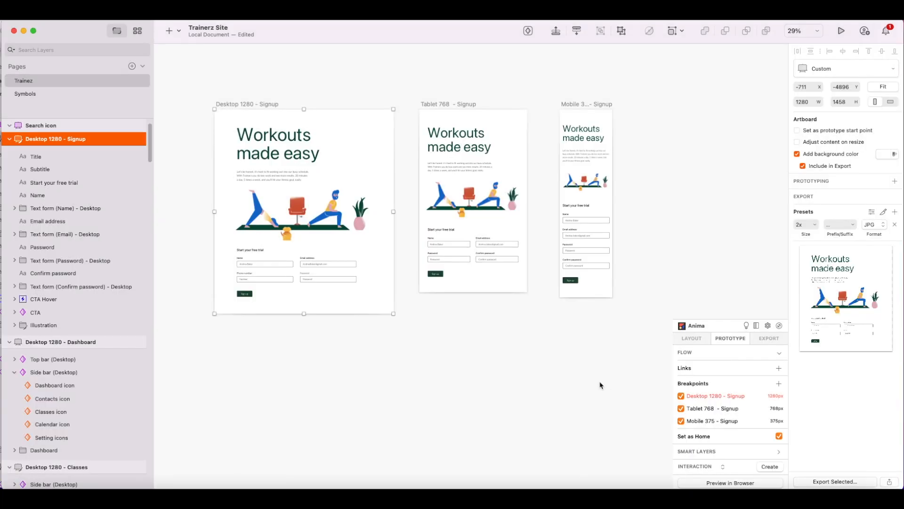
pyautogui.moveTo(715, 383)
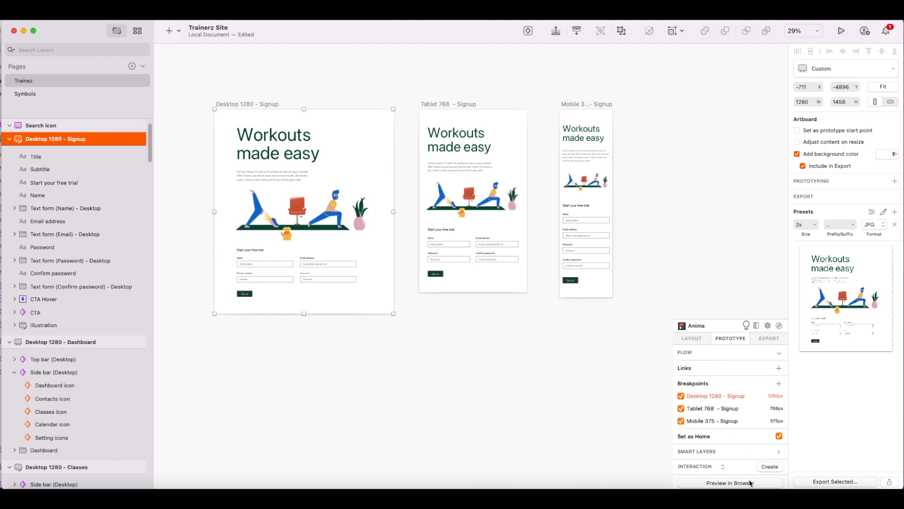
pyautogui.click(729, 483)
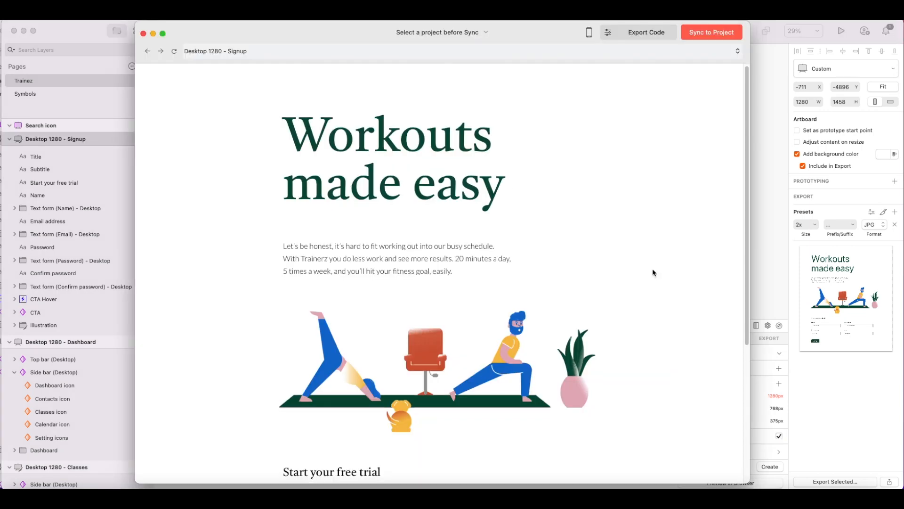
# Create the new Anima project 'Trainerz Site' and sync the signup design into it.
pyautogui.scroll(-3)
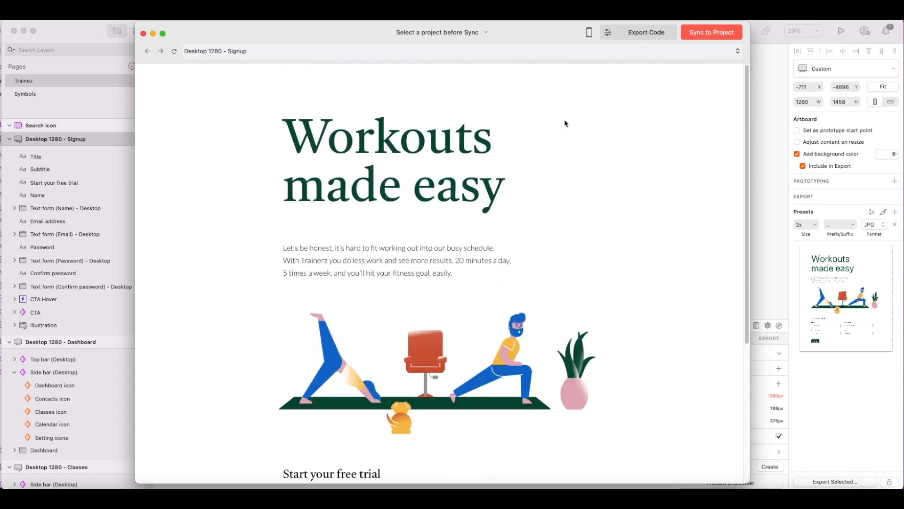
pyautogui.click(711, 31)
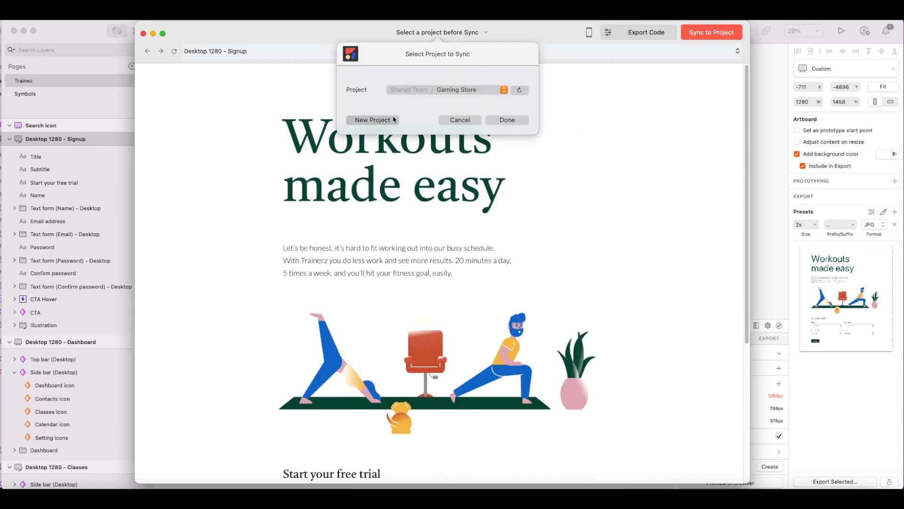
pyautogui.click(372, 119)
pyautogui.write('Trainerz Site')
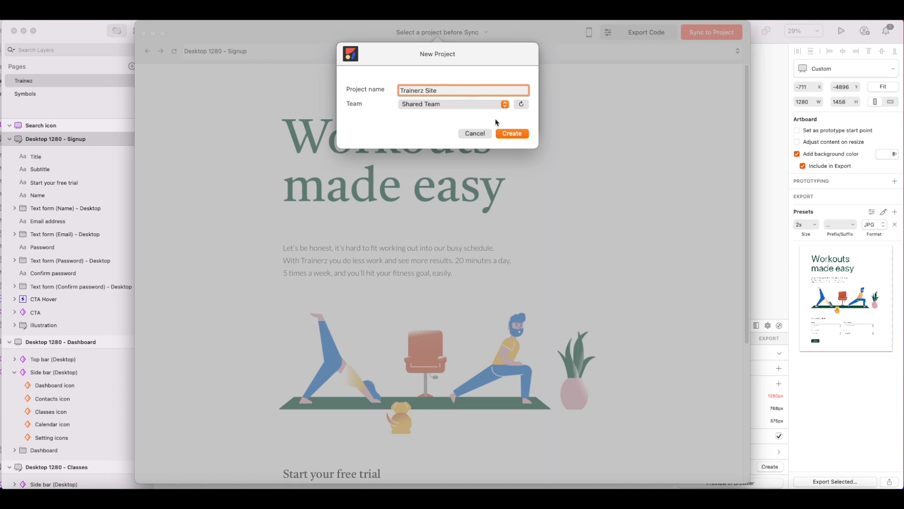
pyautogui.click(511, 133)
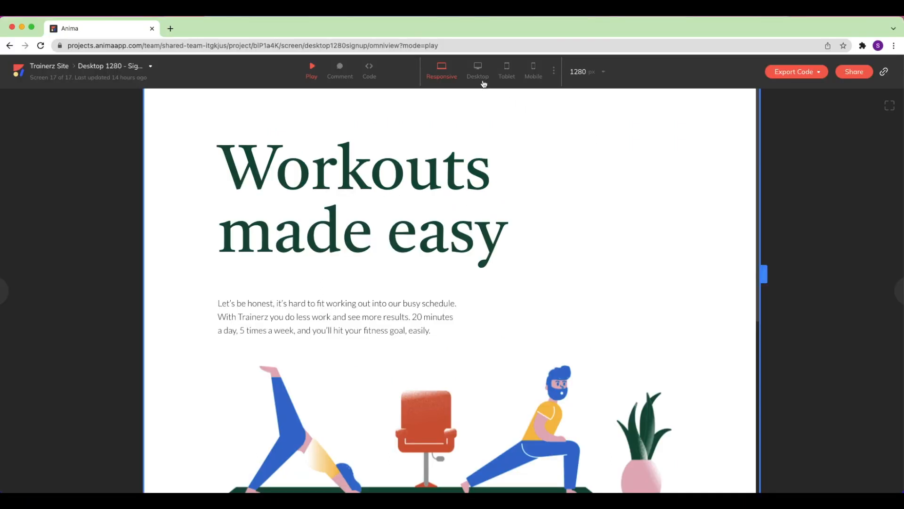
# Preview the signup screen at Tablet, Mobile, then a resizable Responsive width.
pyautogui.click(506, 68)
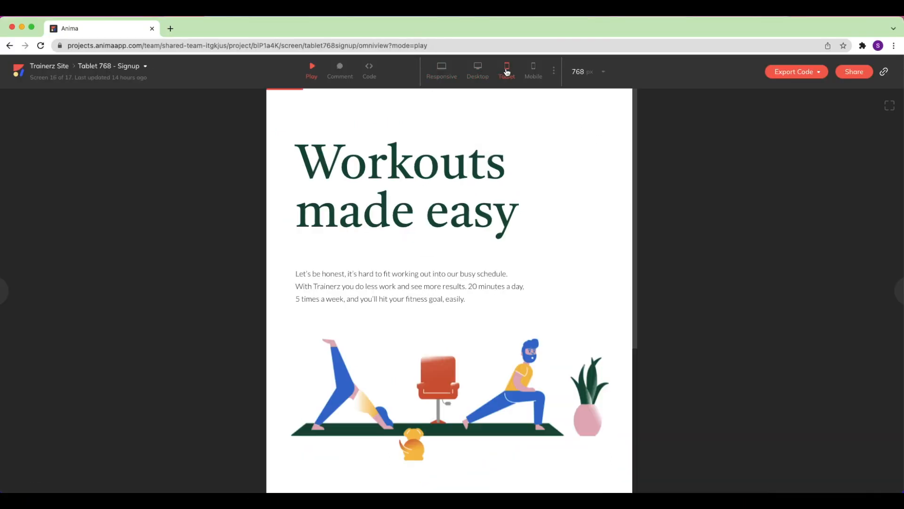
pyautogui.click(532, 70)
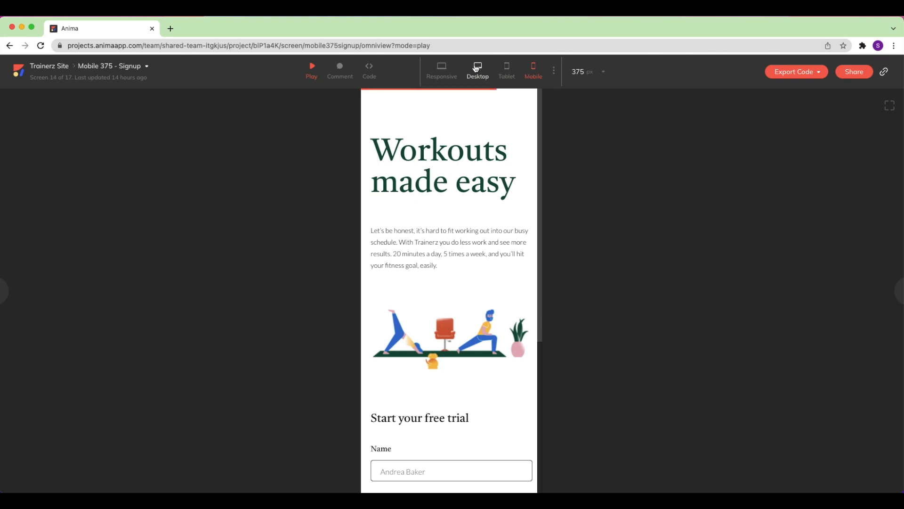
pyautogui.click(442, 68)
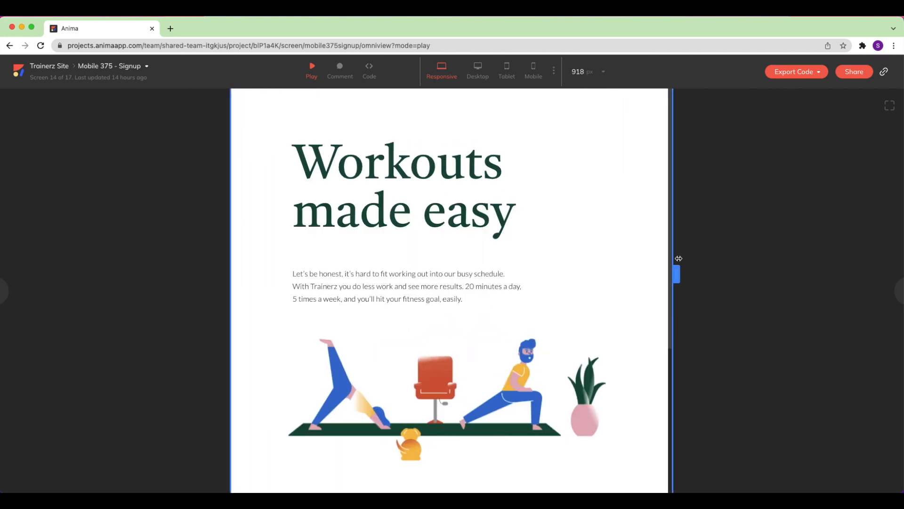
pyautogui.moveTo(676, 274); pyautogui.dragTo(680, 275)
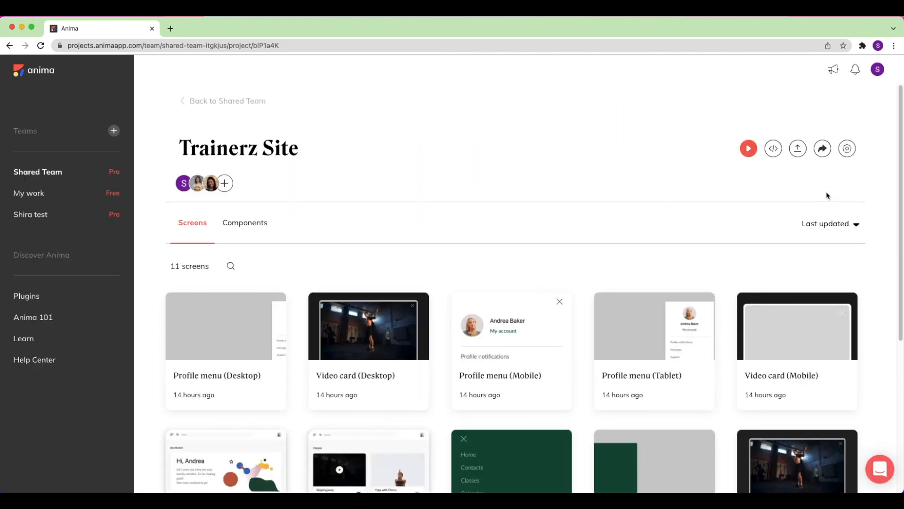
# Open Trainerz Site project settings and browse its guest access and member sections.
pyautogui.click(847, 149)
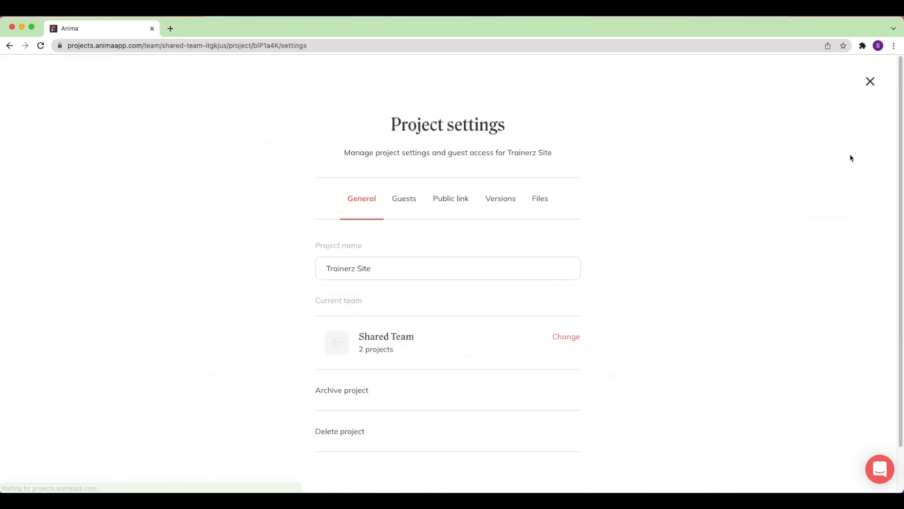
pyautogui.moveTo(432, 219)
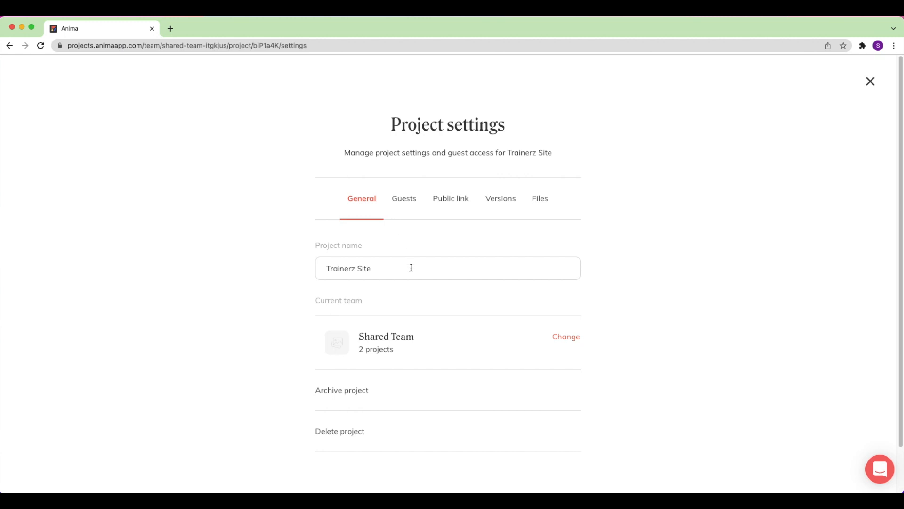
pyautogui.moveTo(419, 377)
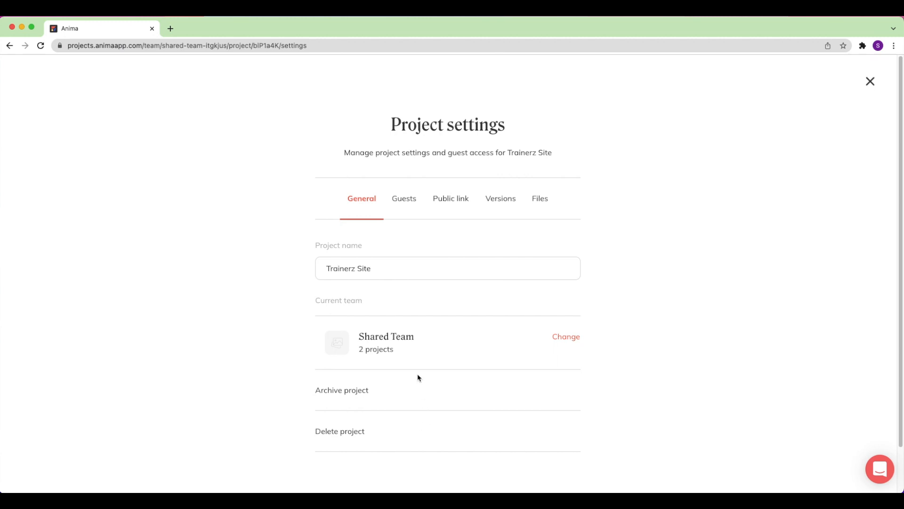
pyautogui.click(404, 198)
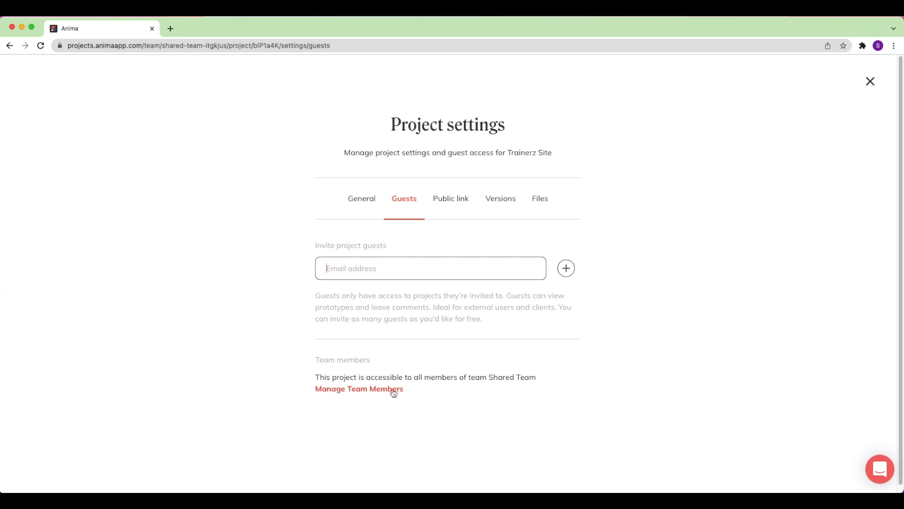
pyautogui.click(451, 198)
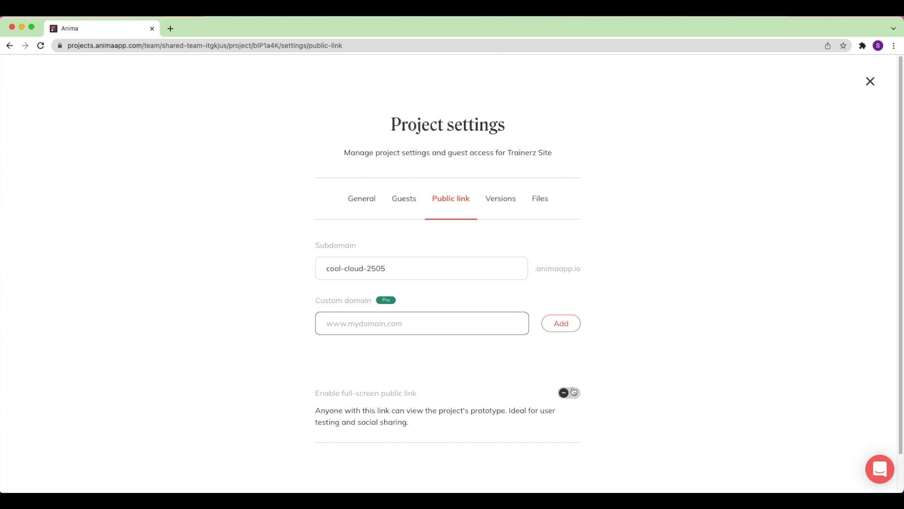
# Enable and copy the cool-cloud-2505 full-screen public link, leaving password protection off.
pyautogui.click(568, 393)
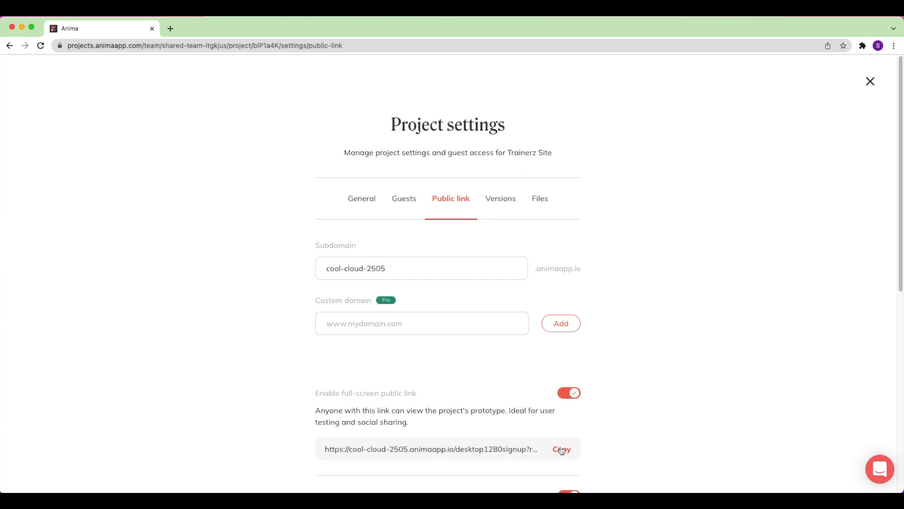
pyautogui.click(560, 449)
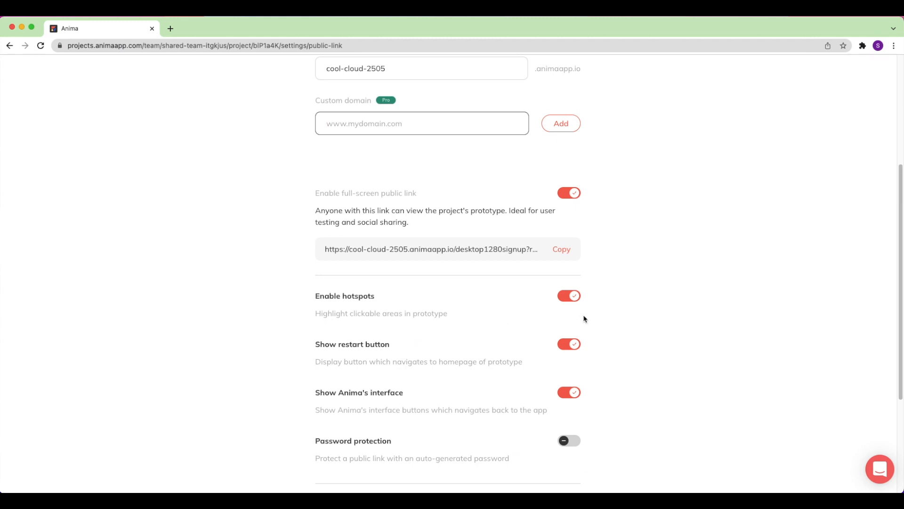
pyautogui.moveTo(568, 310)
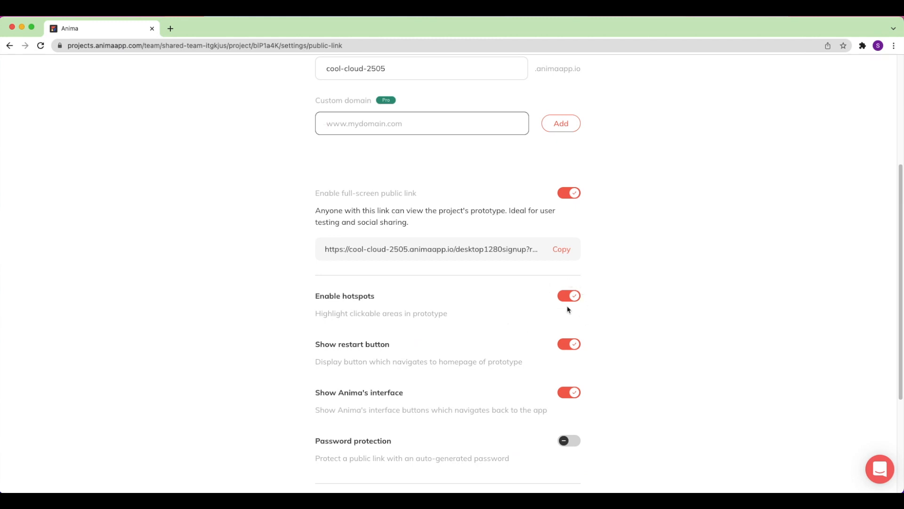
pyautogui.moveTo(551, 376)
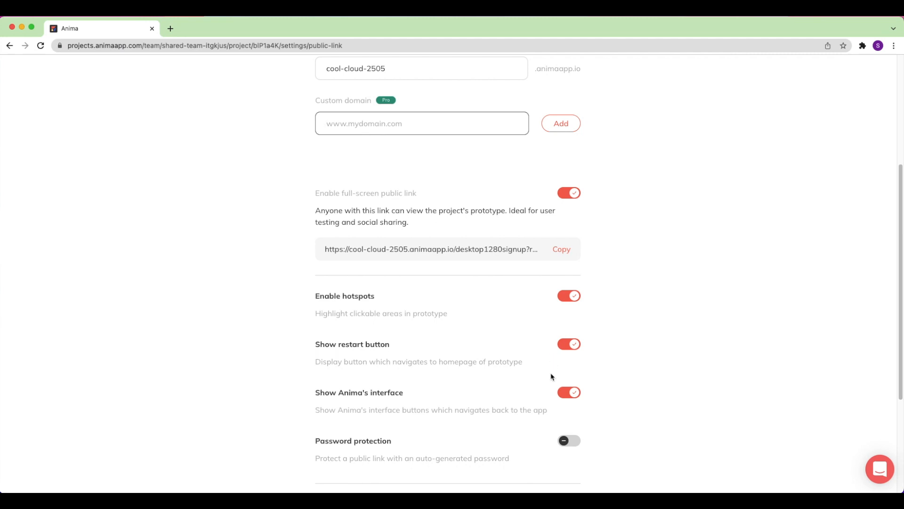
pyautogui.scroll(-3)
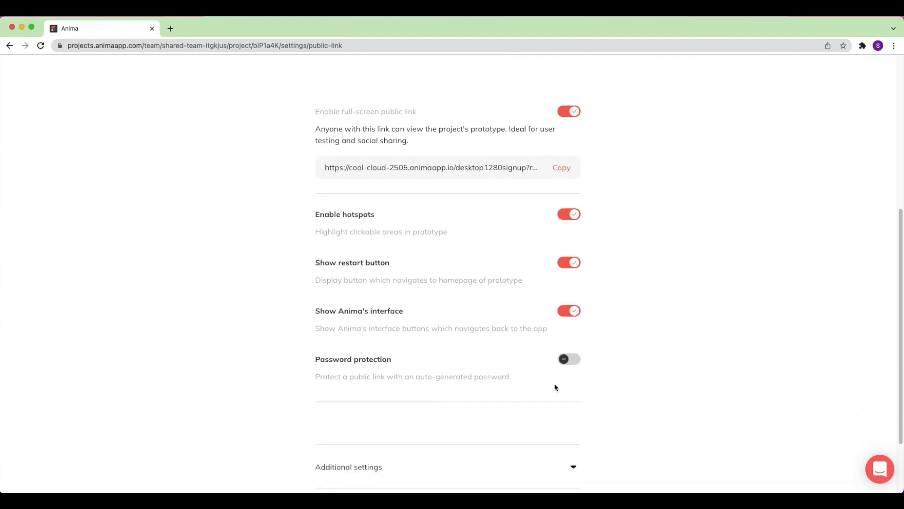
pyautogui.click(568, 358)
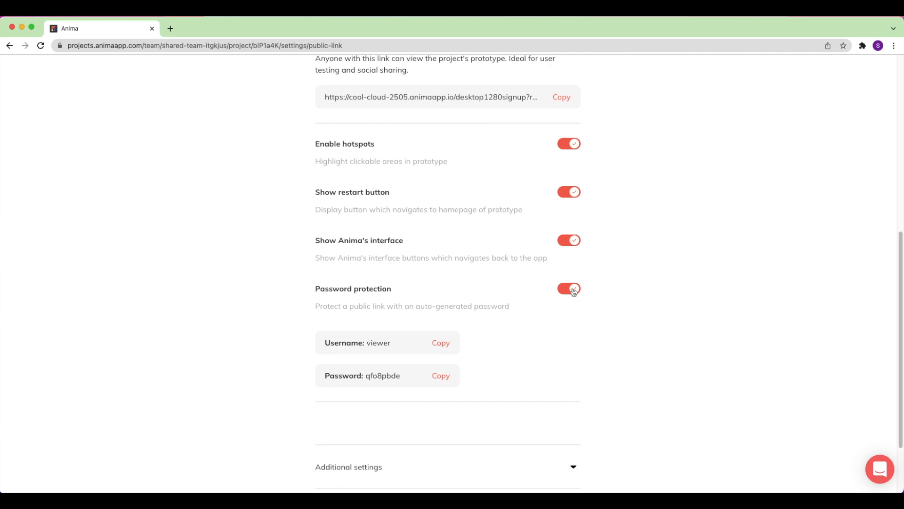
pyautogui.click(568, 289)
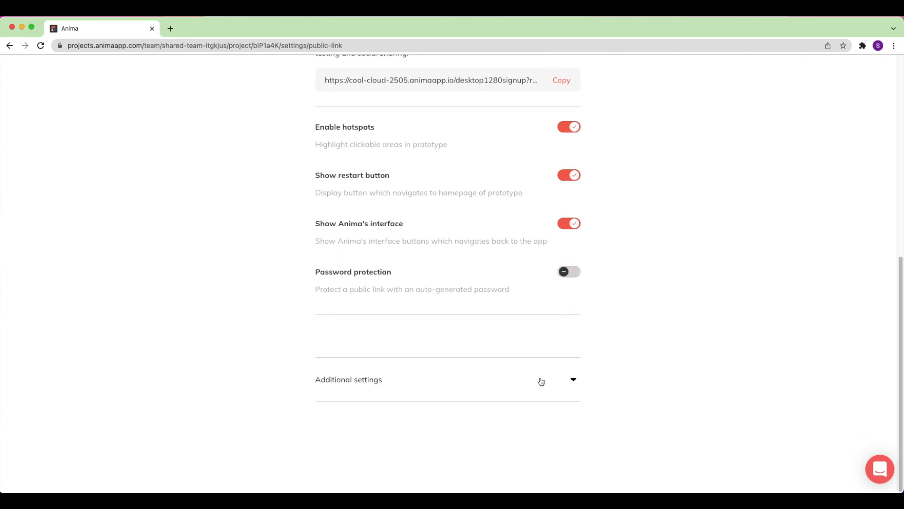
# Review additional site info, SEO and form submission settings, then view versions 1 and 2.
pyautogui.click(541, 379)
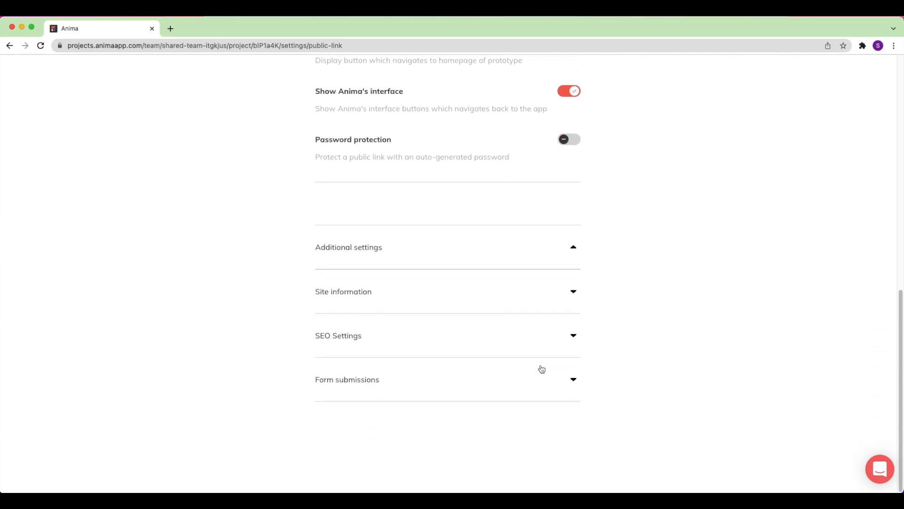
pyautogui.moveTo(538, 299)
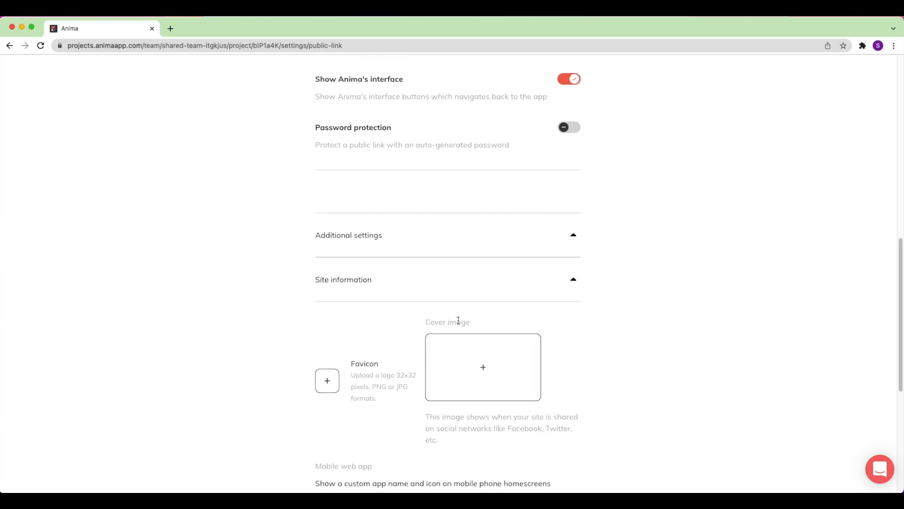
pyautogui.moveTo(472, 321)
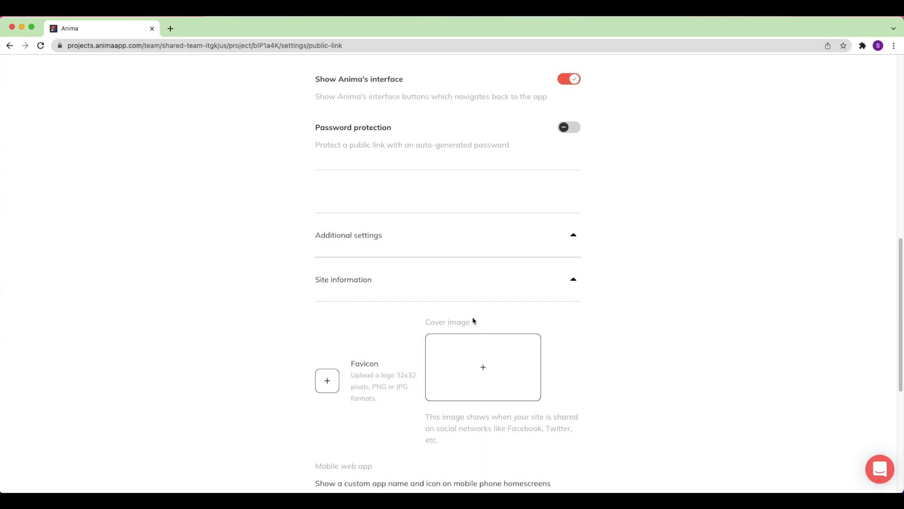
pyautogui.scroll(-3)
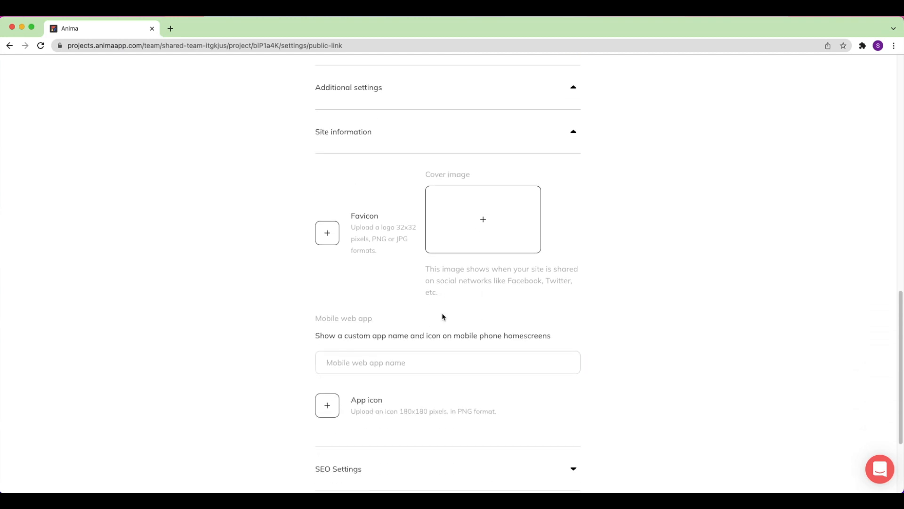
pyautogui.moveTo(438, 319)
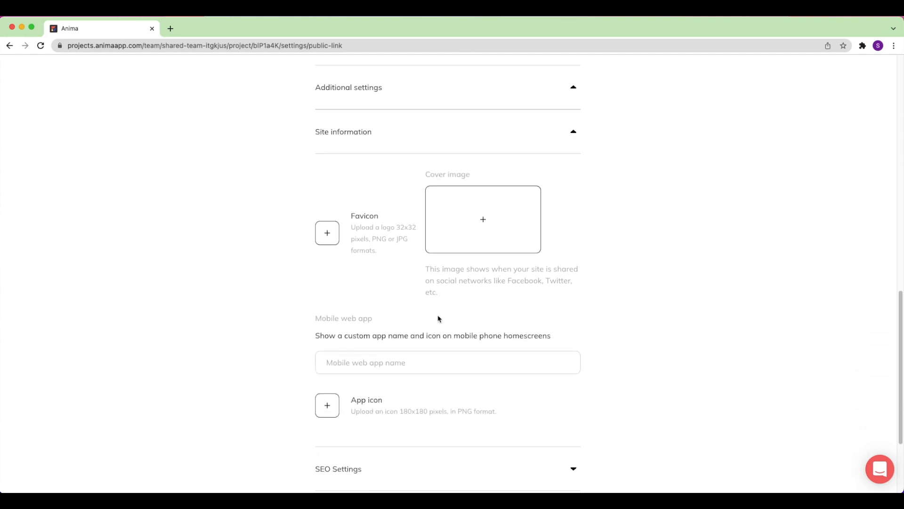
pyautogui.click(447, 362)
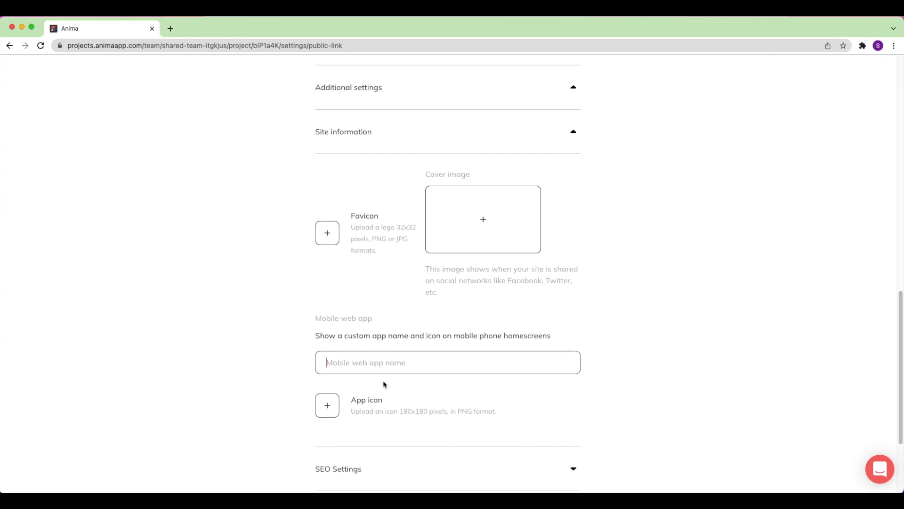
pyautogui.scroll(-3)
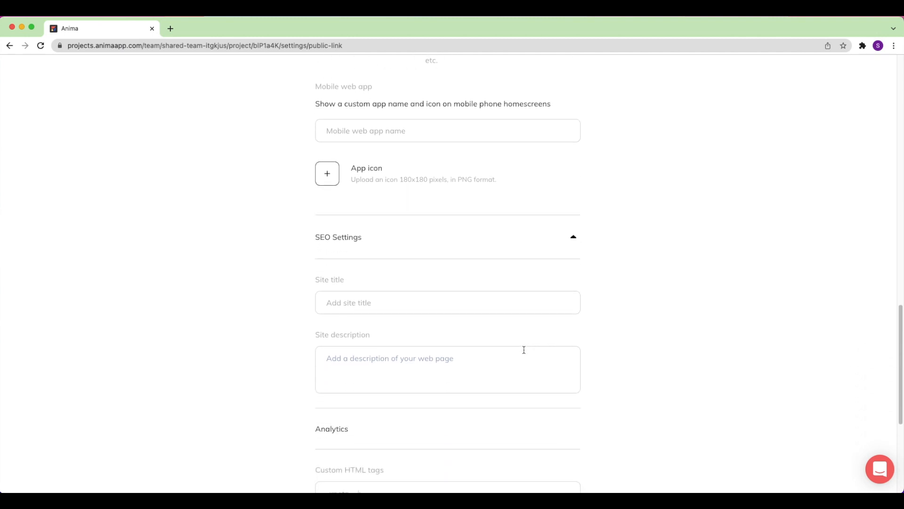
pyautogui.scroll(-3)
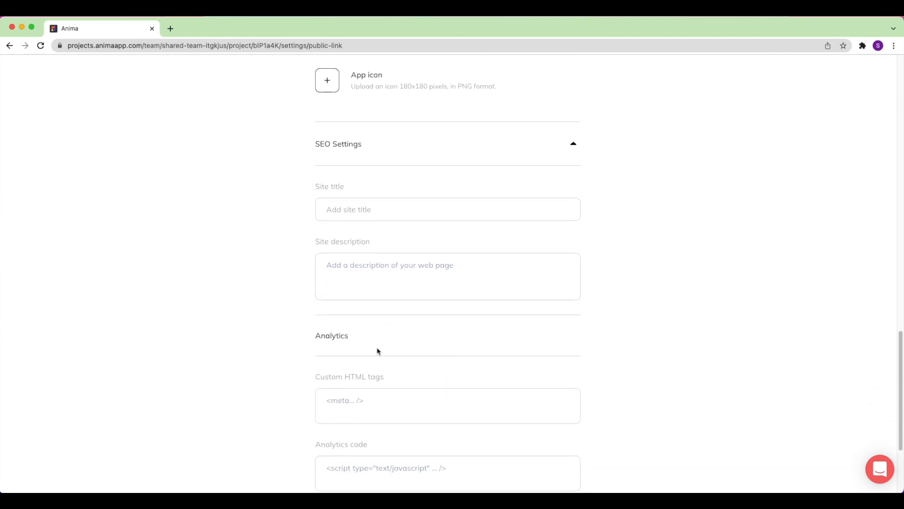
pyautogui.scroll(-3)
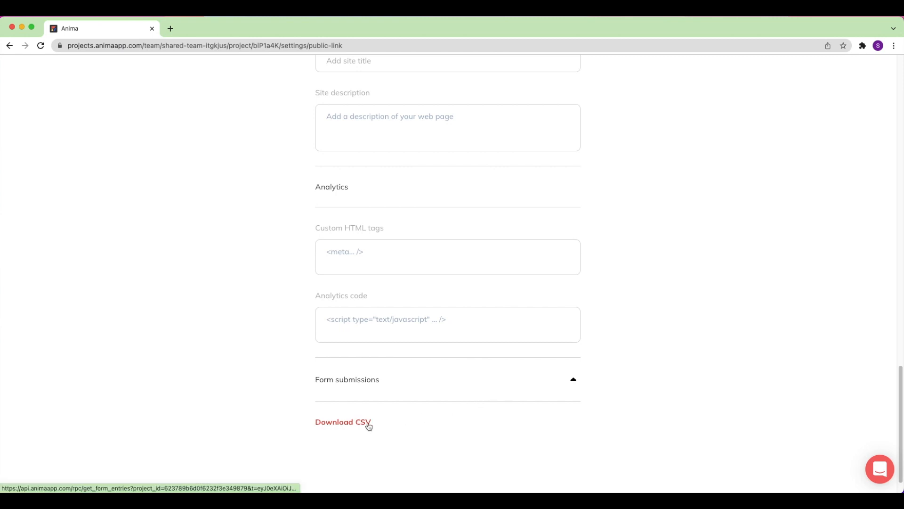
pyautogui.scroll(3)
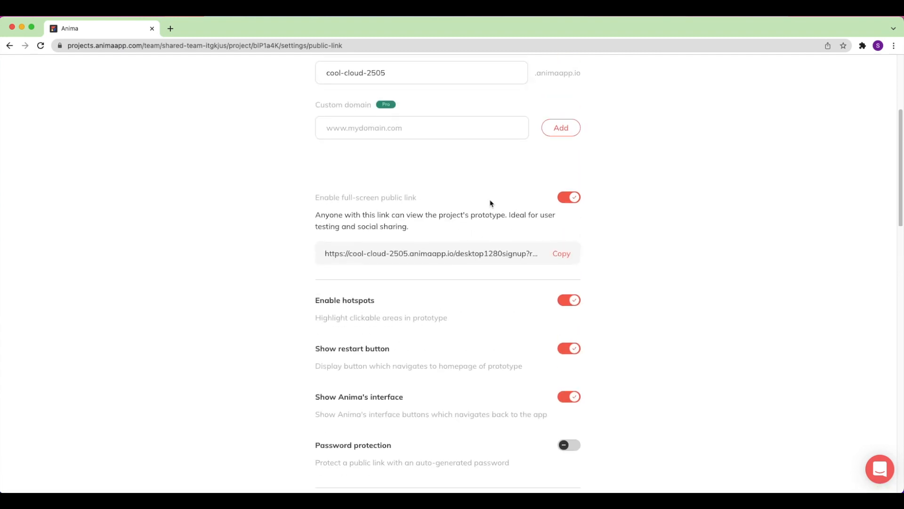
pyautogui.click(504, 198)
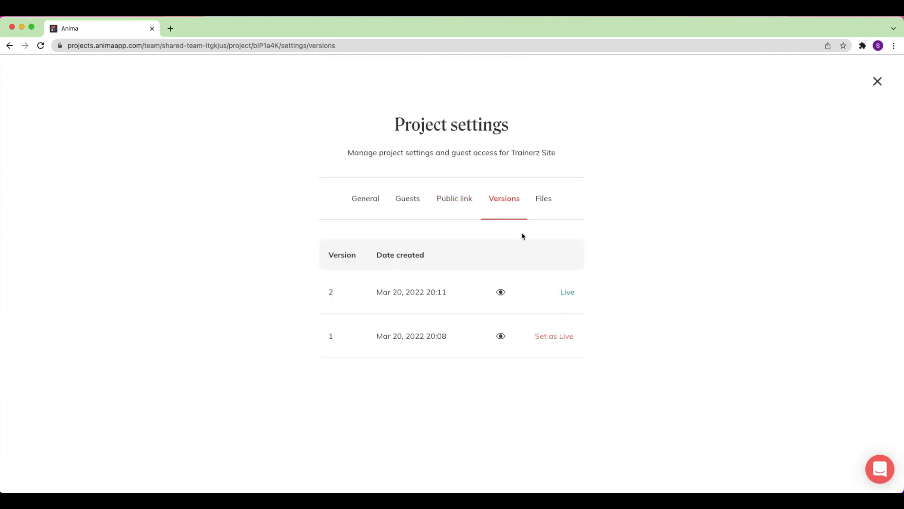